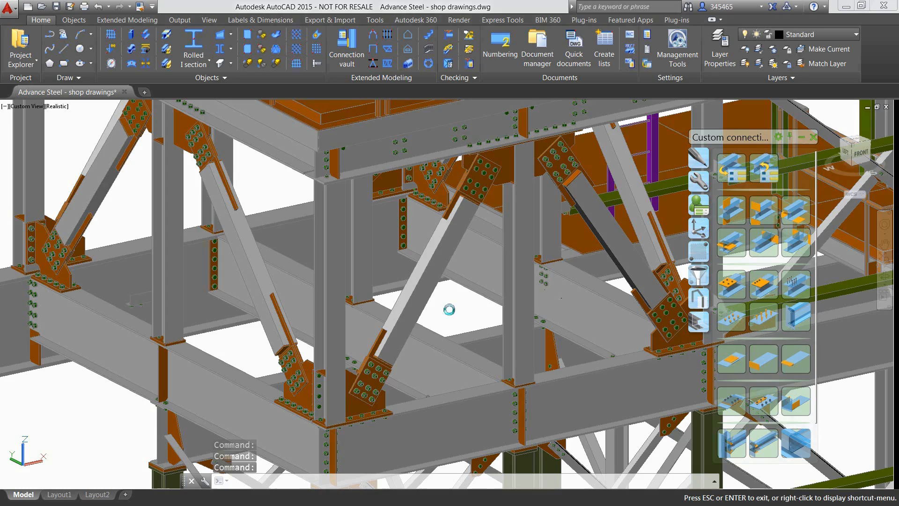
Orbit the model to view the braced frame from its opposite side.
drag(449, 309, 540, 314)
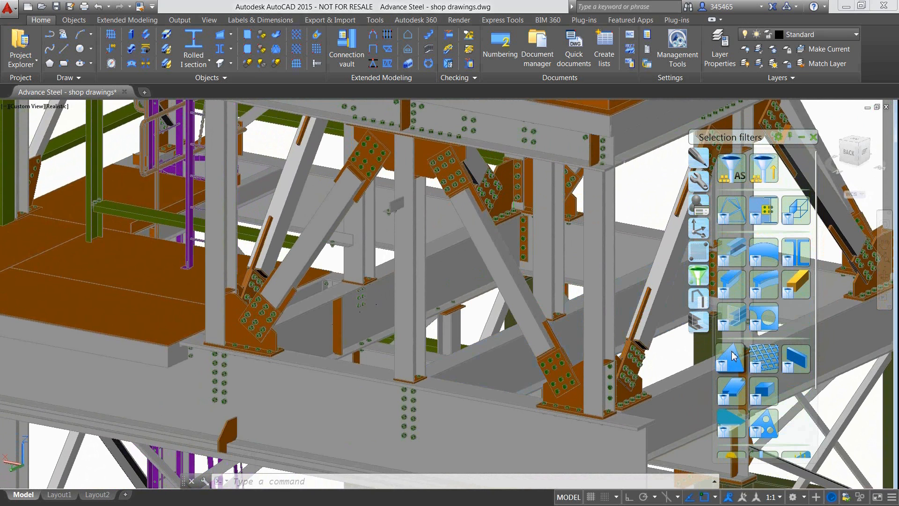
mouse_move(731, 357)
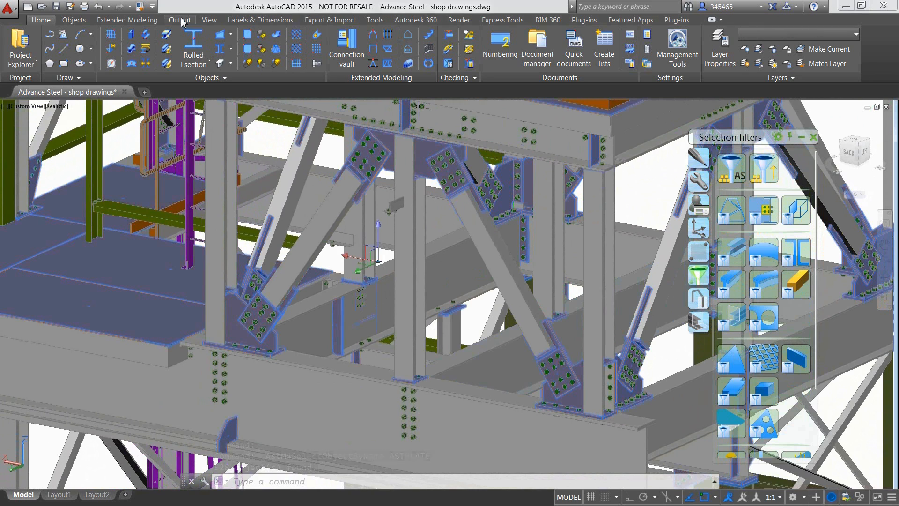
Open Quick documents from Output and expand Advance > UK > Drawing Processes > Parts.
click(179, 20)
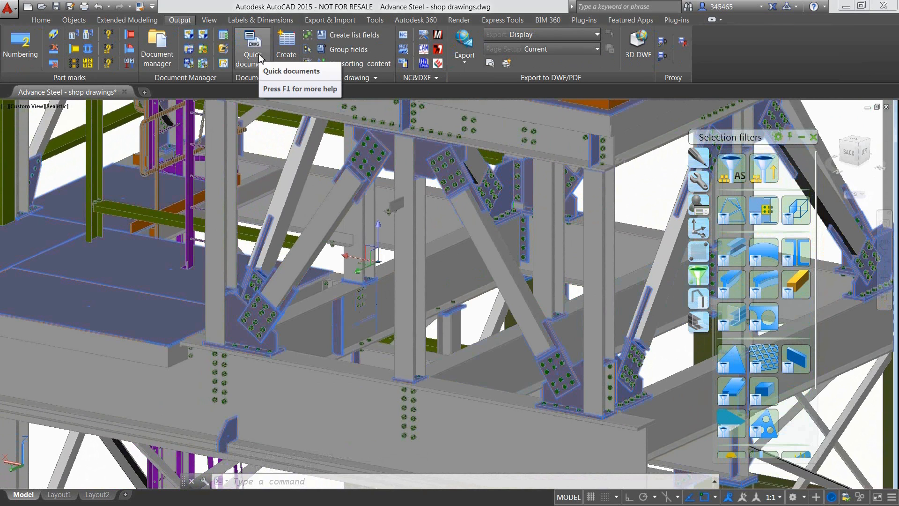
click(253, 42)
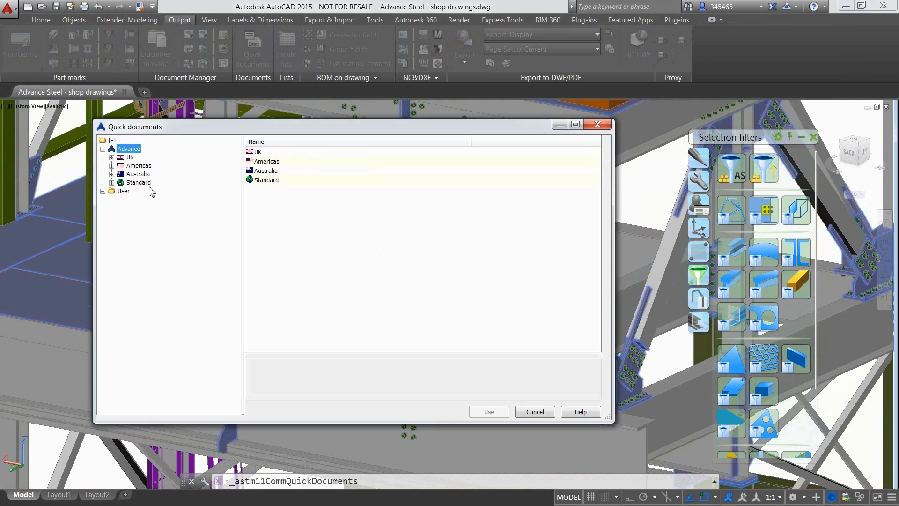
click(112, 157)
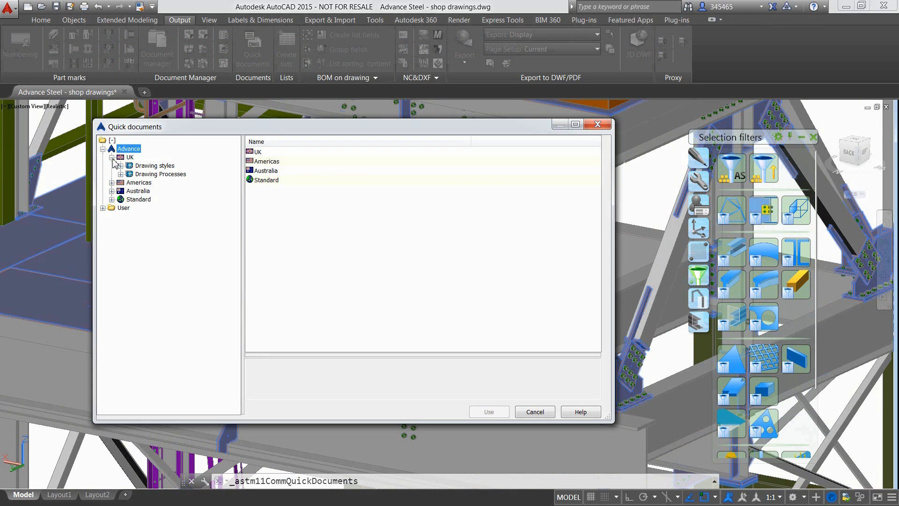
click(120, 174)
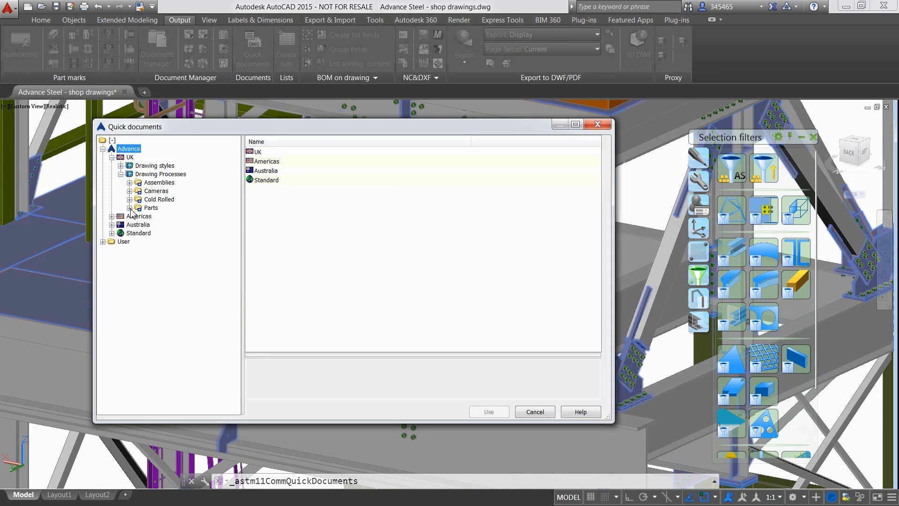
click(130, 208)
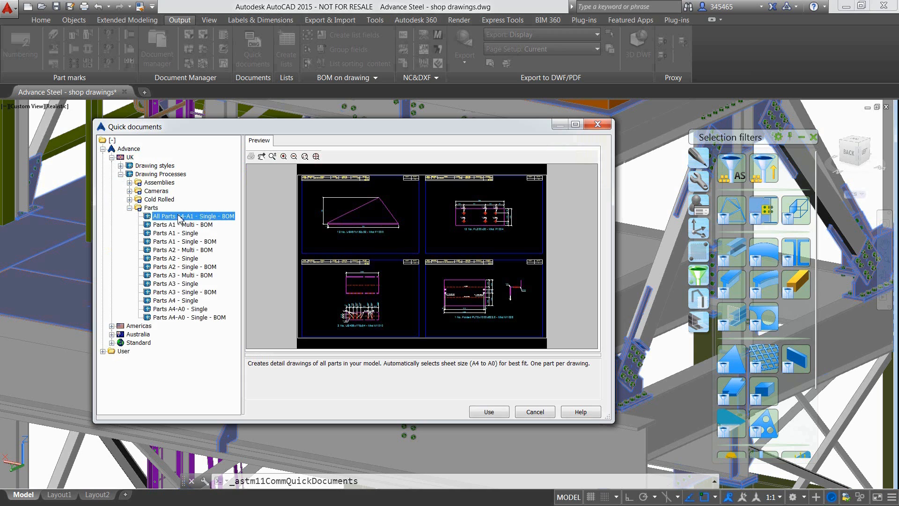
Preview Parts A1 - Multi - BOM and Parts A4-A0 - Single, then cancel.
click(181, 224)
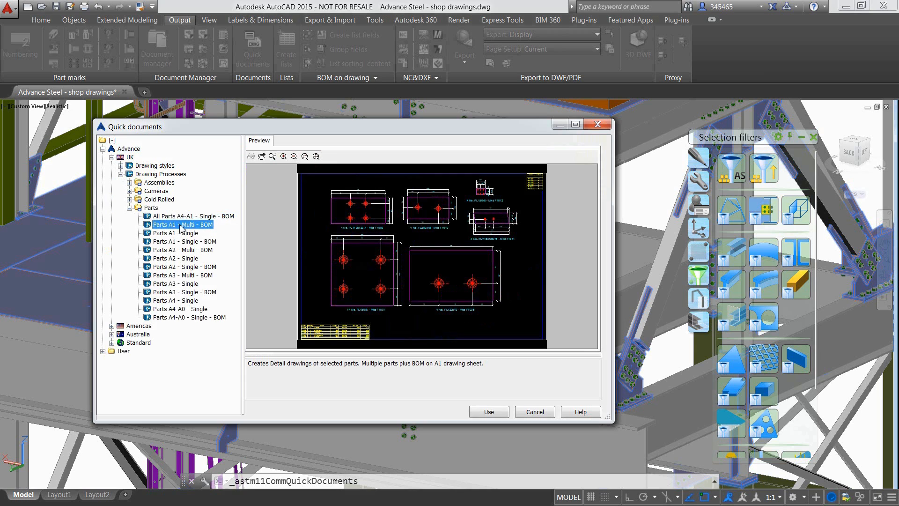
click(180, 308)
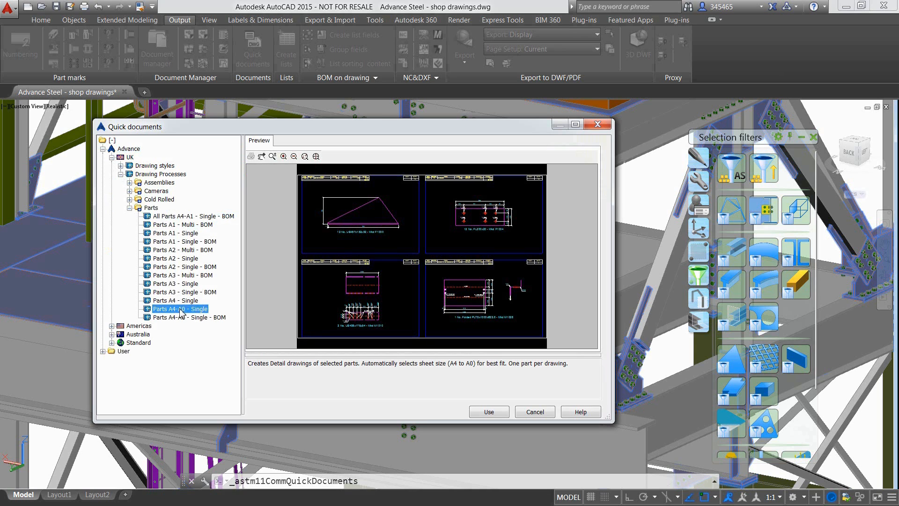
click(183, 224)
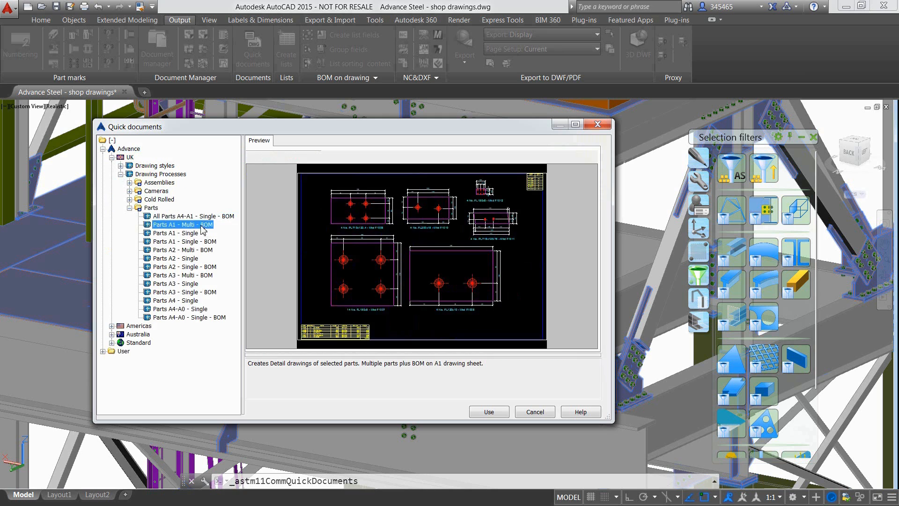
click(489, 411)
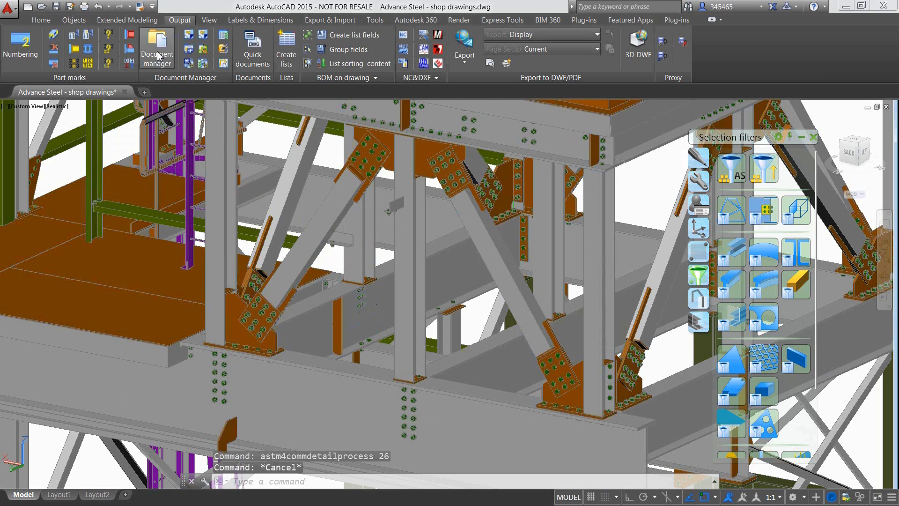
Pick a long horizontal beam of the frame in the model.
click(157, 44)
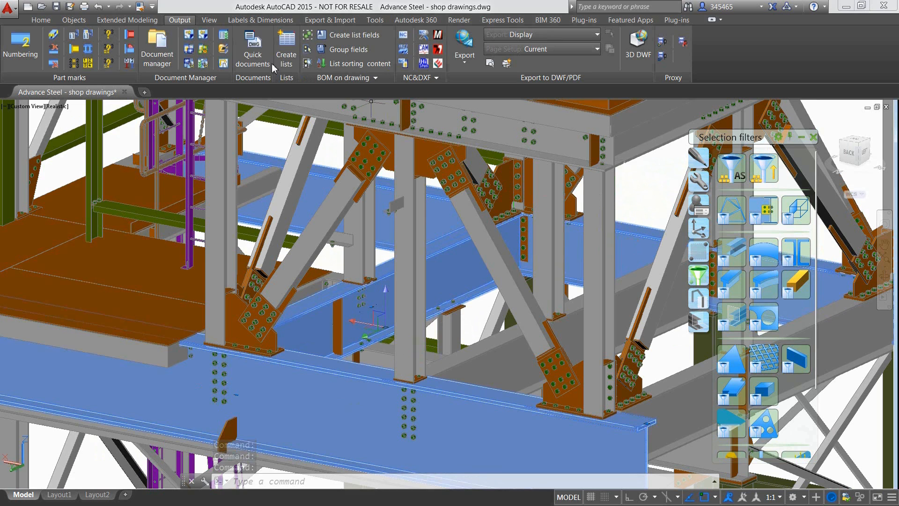
Reopen Quick documents, choose Parts A4-A0 - Single, and close the catalogue.
click(253, 42)
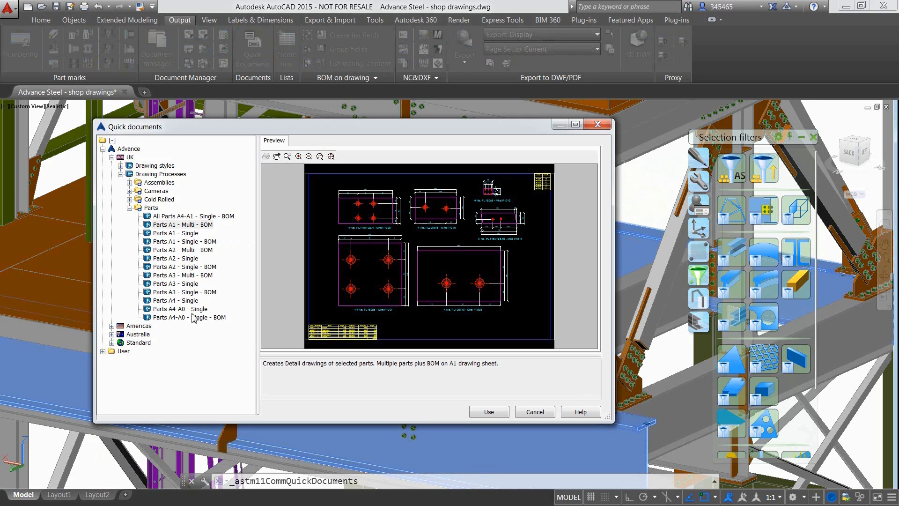
click(180, 308)
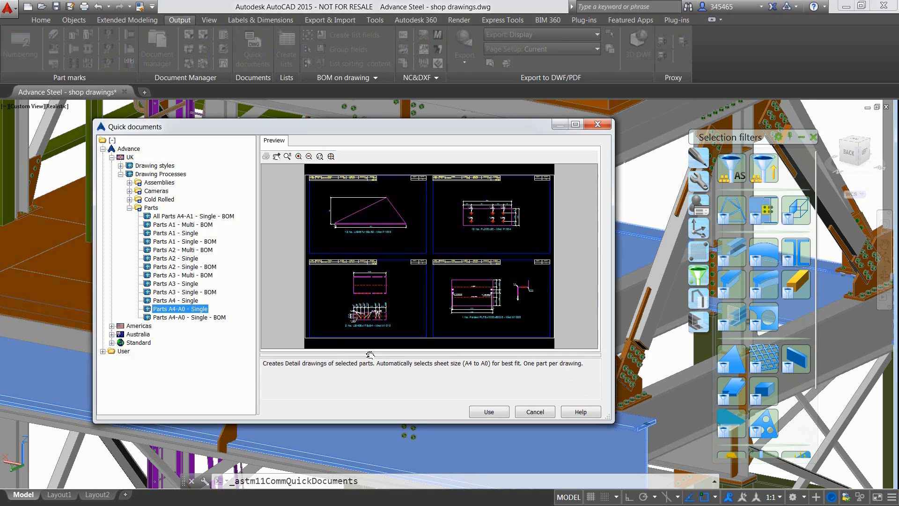
click(534, 411)
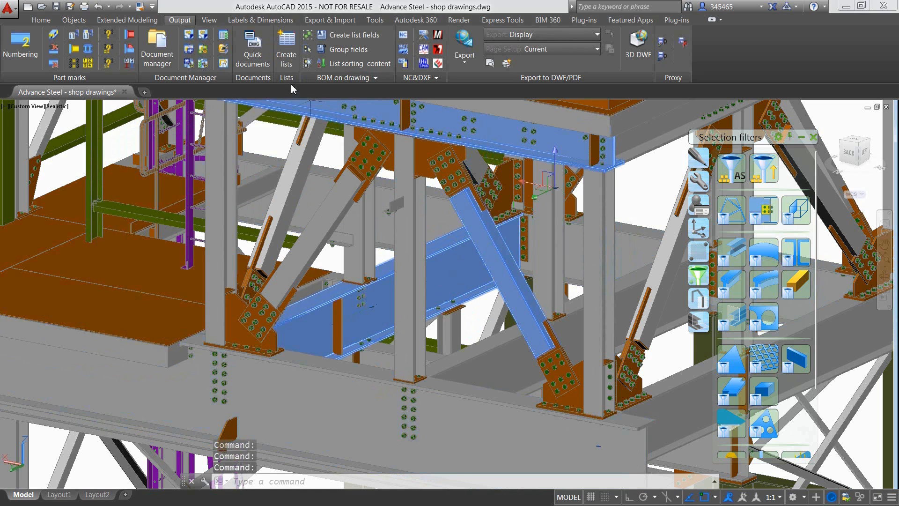
Run the Assemblies A4-A0 - Single - BOM process on the picked members.
click(253, 45)
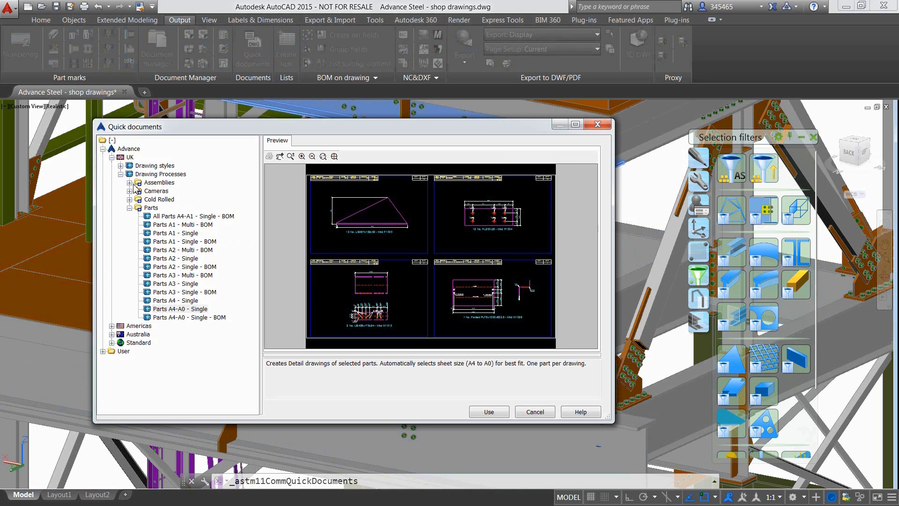
click(130, 183)
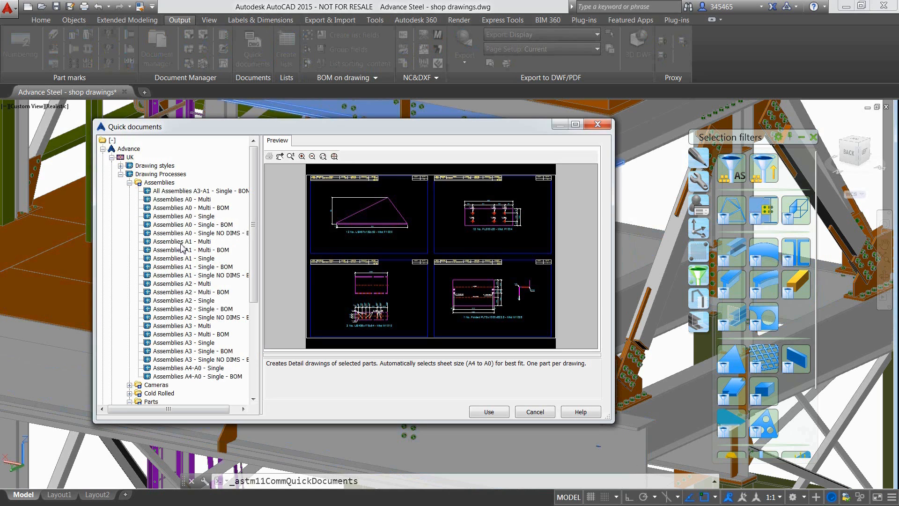
mouse_move(202, 370)
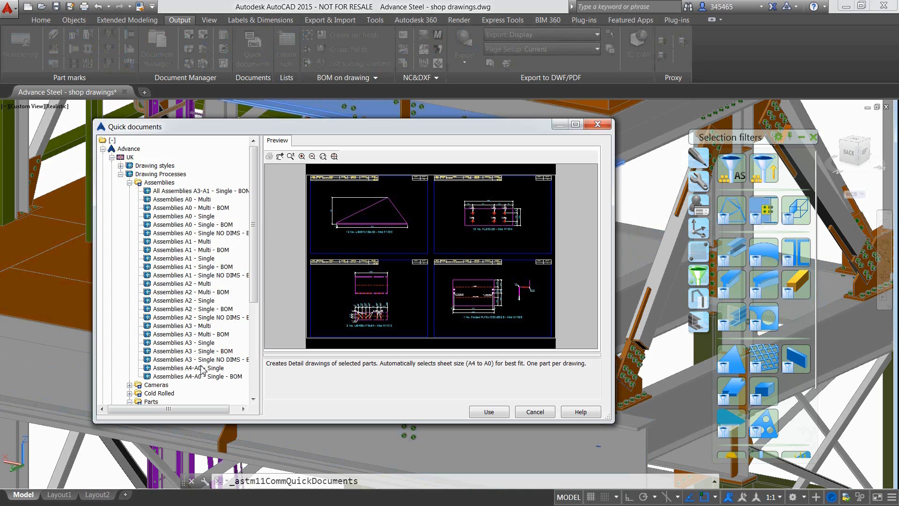
click(197, 376)
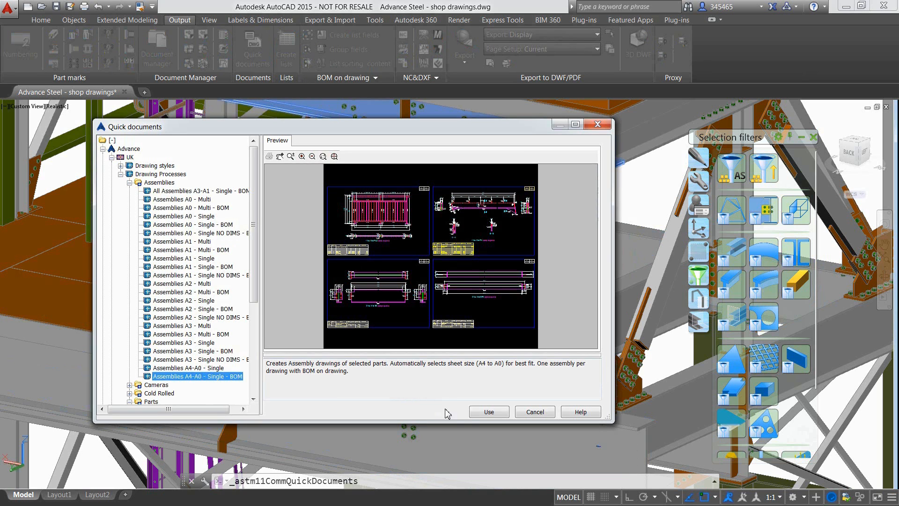
click(535, 412)
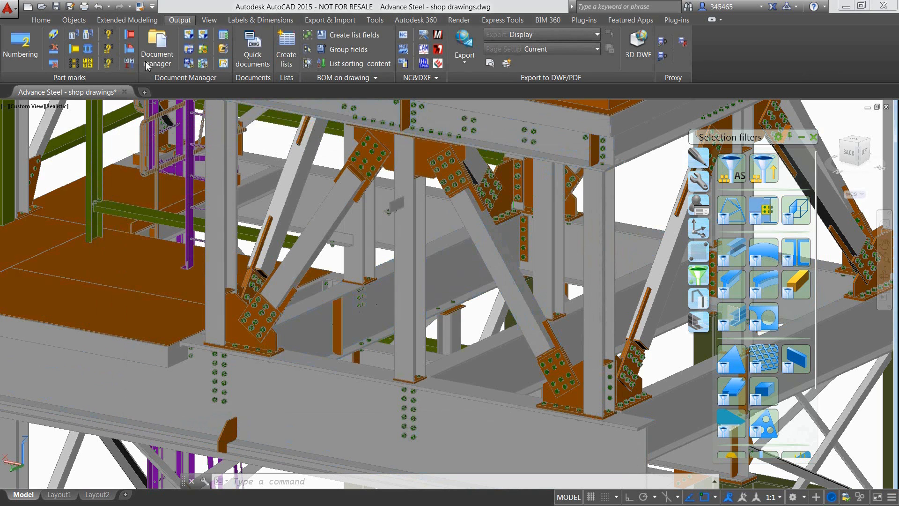
Preview the B301, B308 and B309 beam drawings in Document Manager, then close it.
click(156, 45)
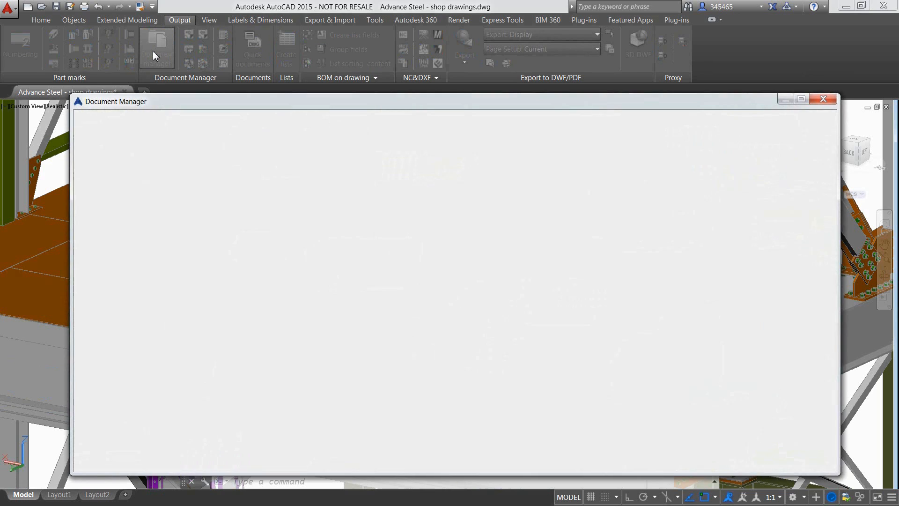
click(157, 47)
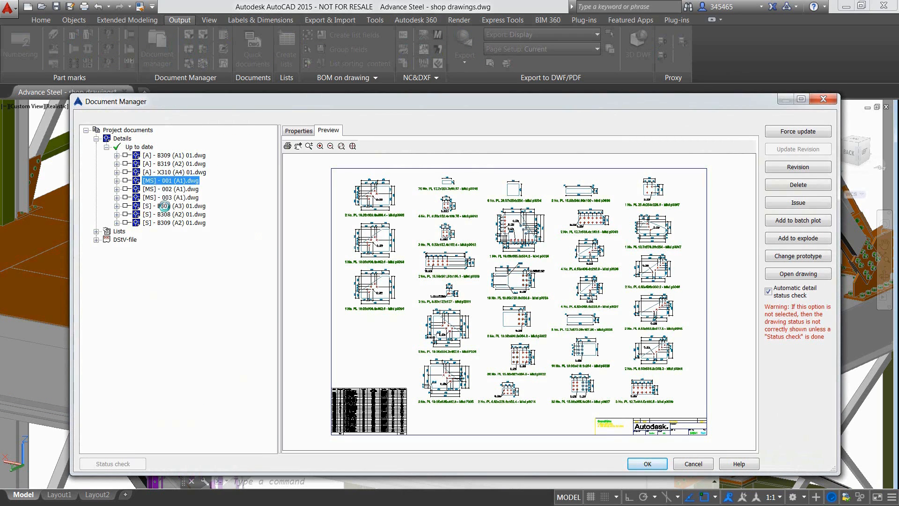
click(166, 205)
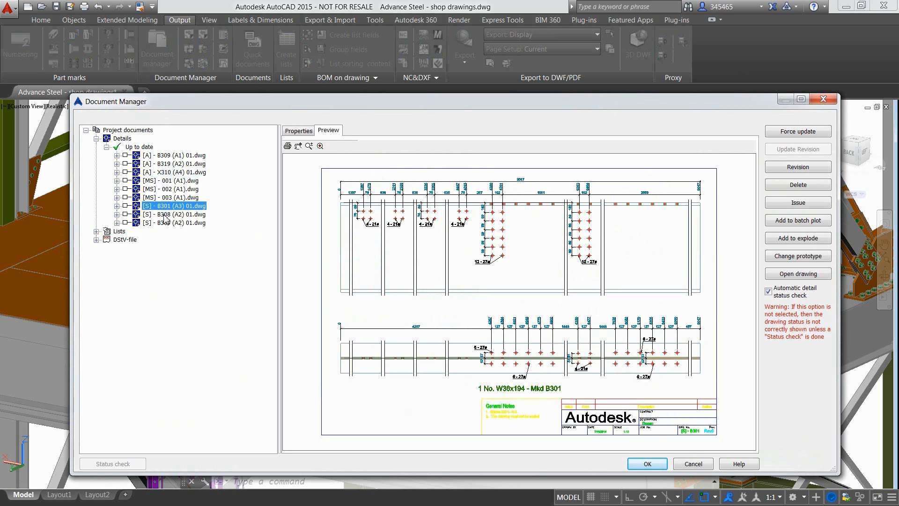
click(164, 214)
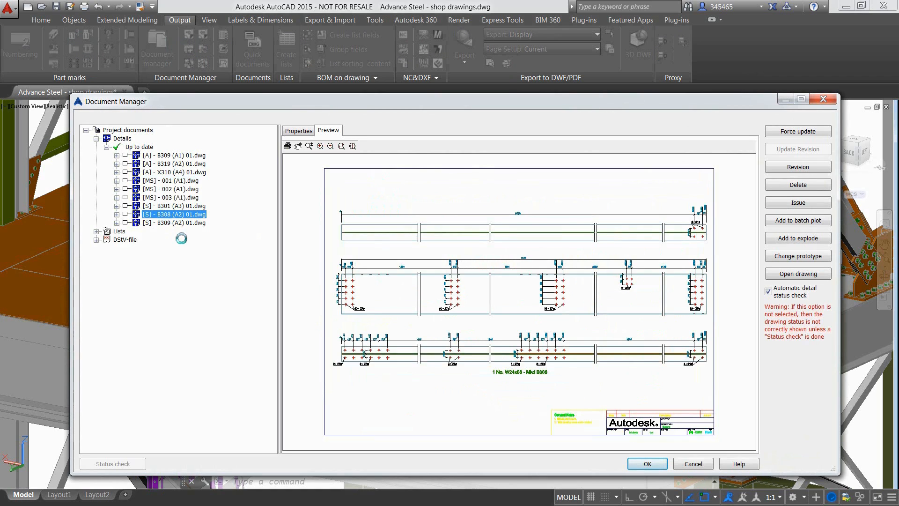
click(165, 223)
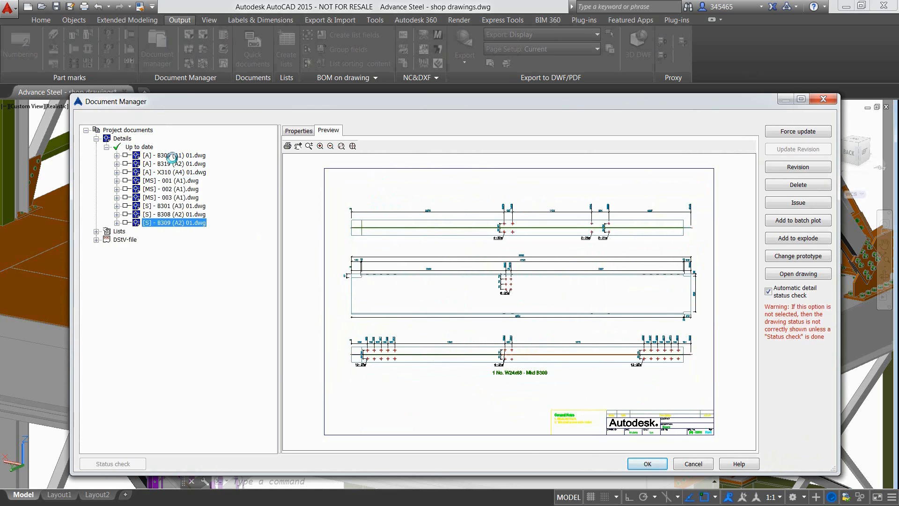
click(798, 273)
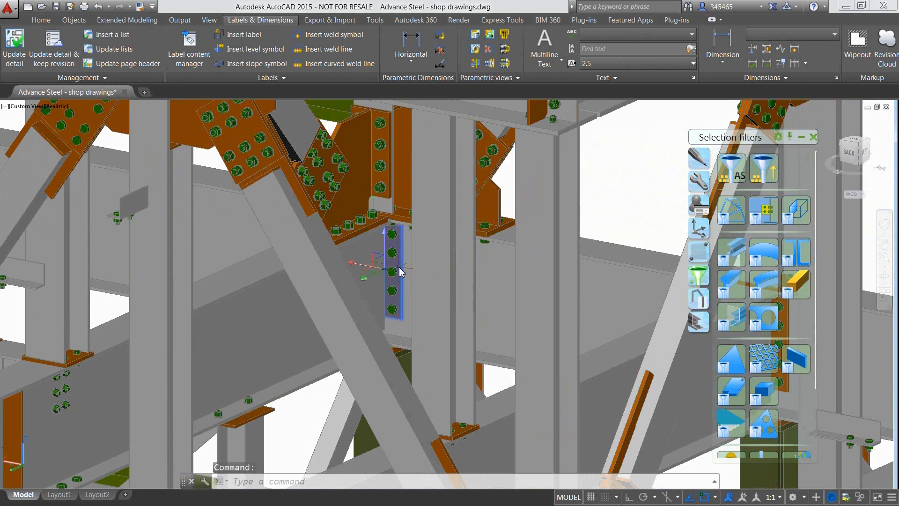
Set end-plate bolt centre distance 144 and 3 vertical lines, then renumber parts.
right_click(401, 272)
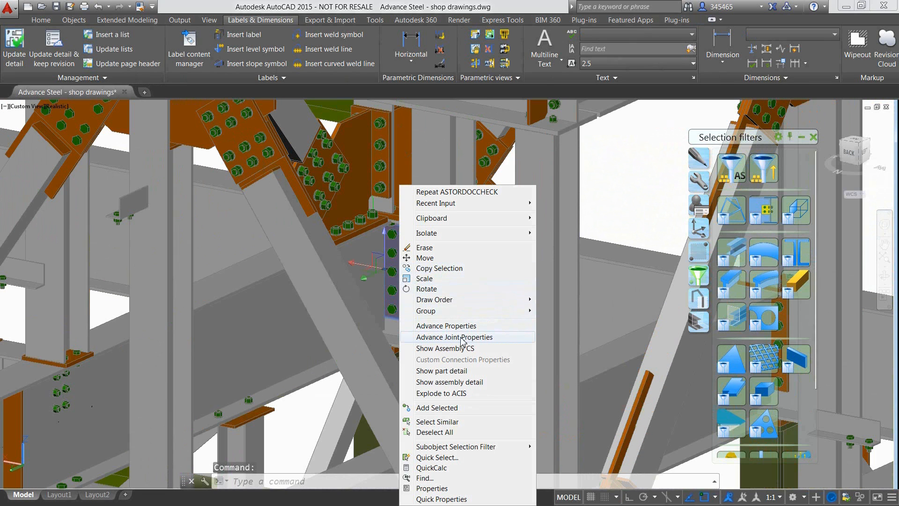
click(454, 336)
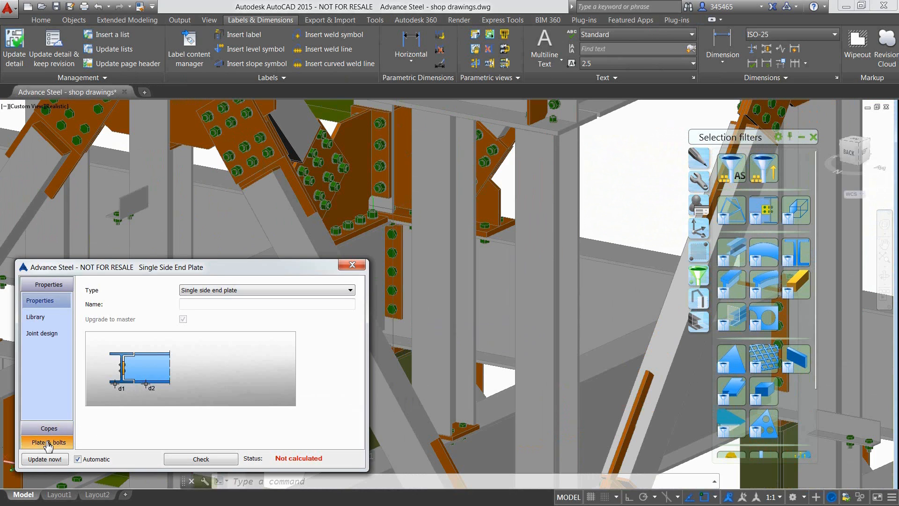
click(45, 442)
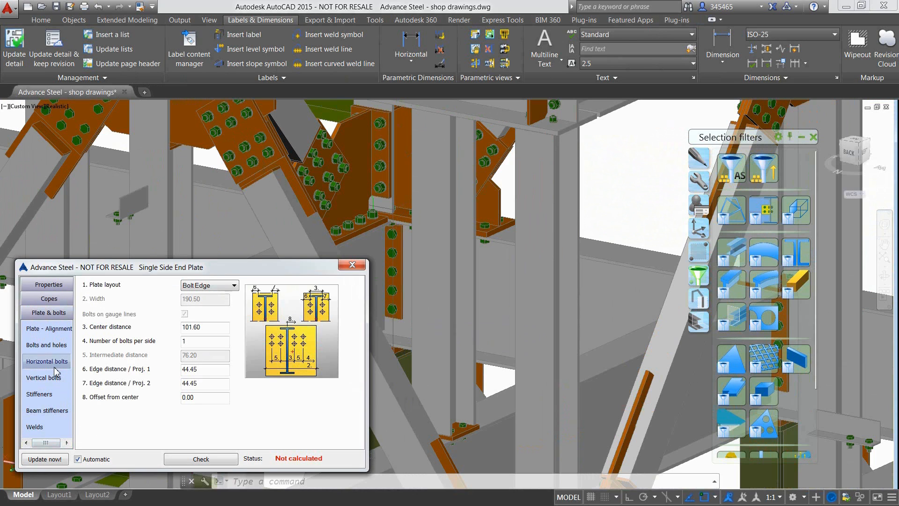
text(144.)
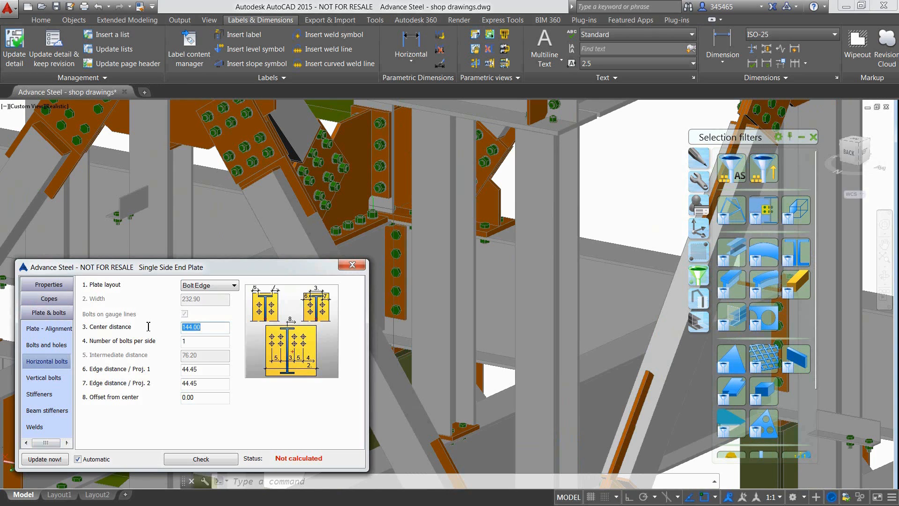
mouse_move(95, 359)
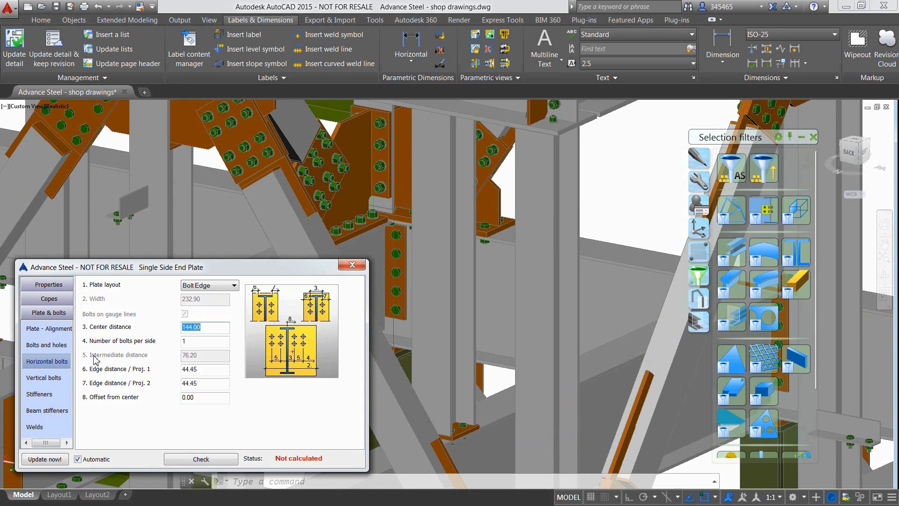
click(45, 377)
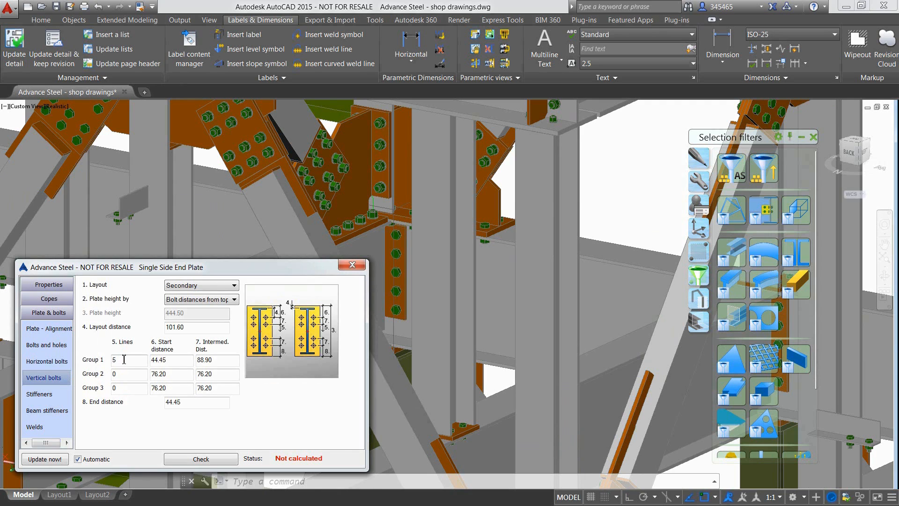
text(3)
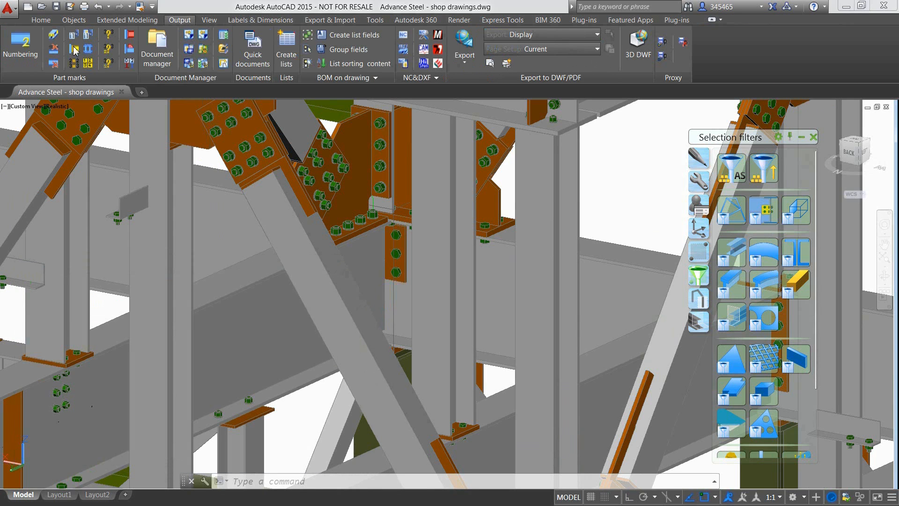
click(19, 42)
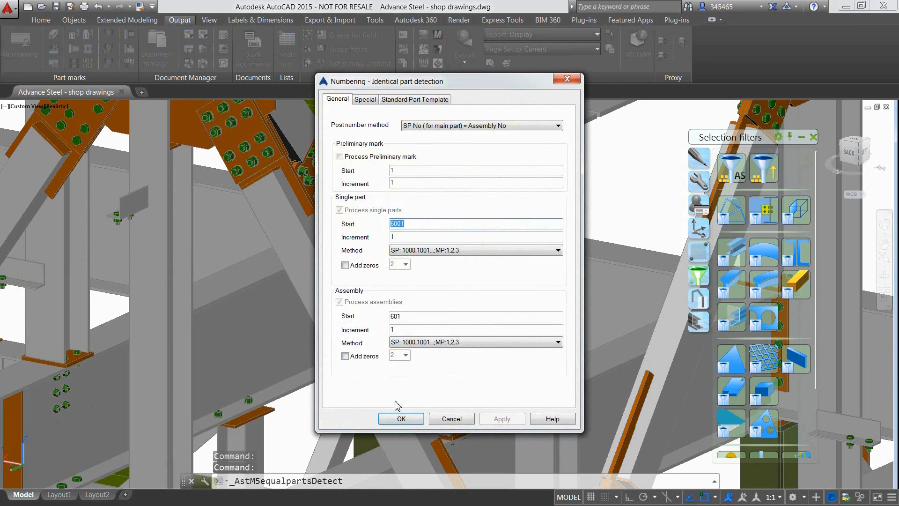
click(401, 419)
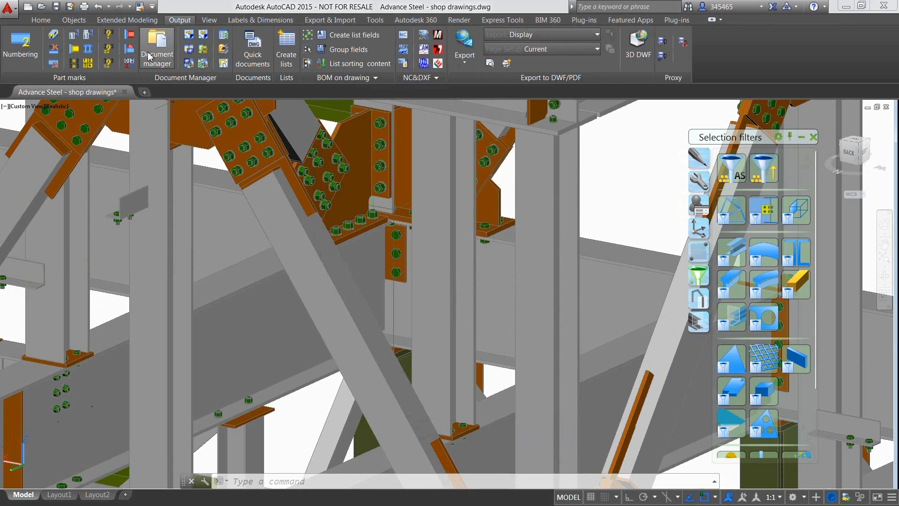
Update the outdated drawings to revision A, 'Changed bolt distance', with backup enabled.
click(157, 42)
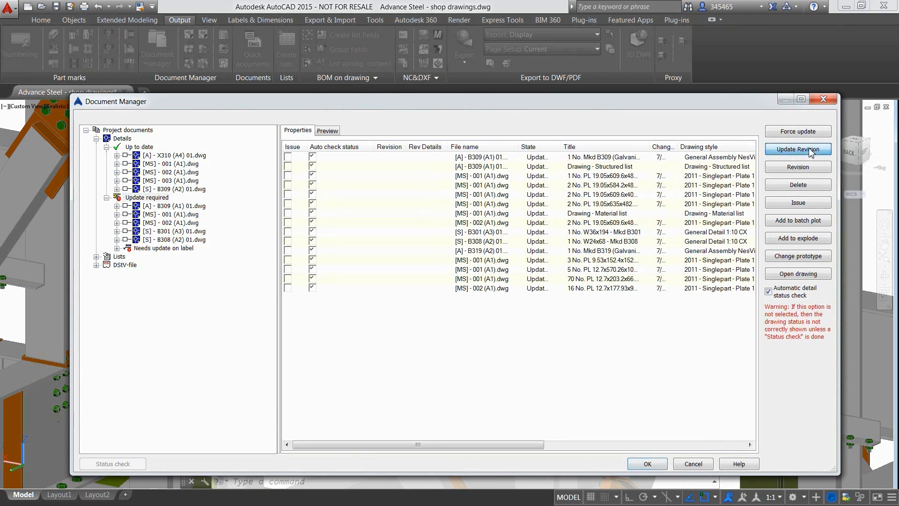
click(797, 149)
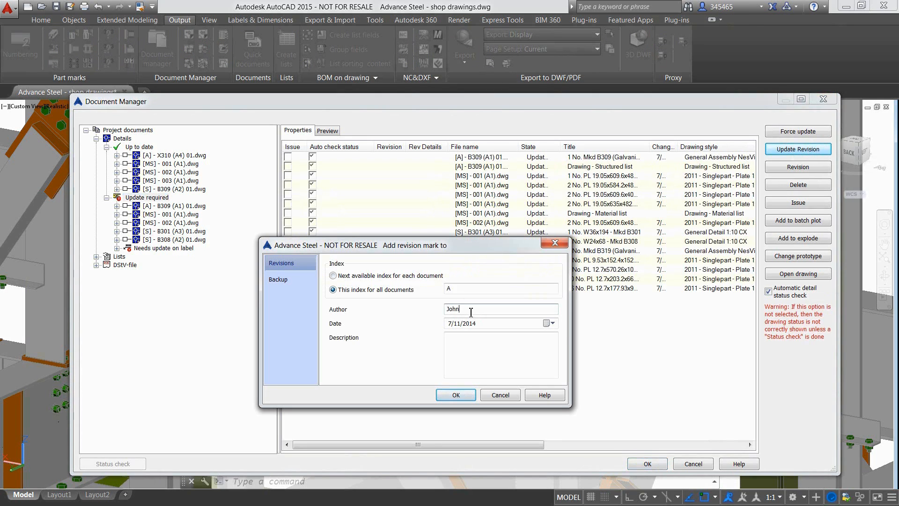
text(Changed bolt distance)
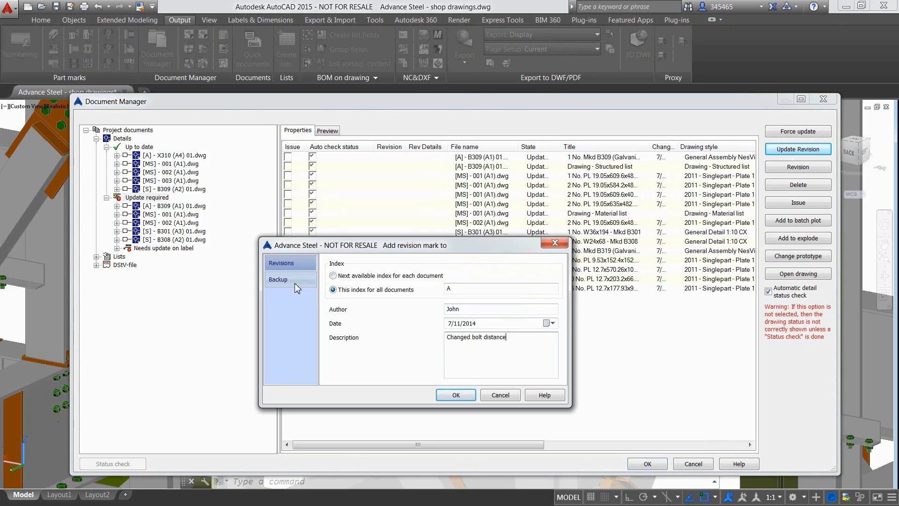
click(277, 279)
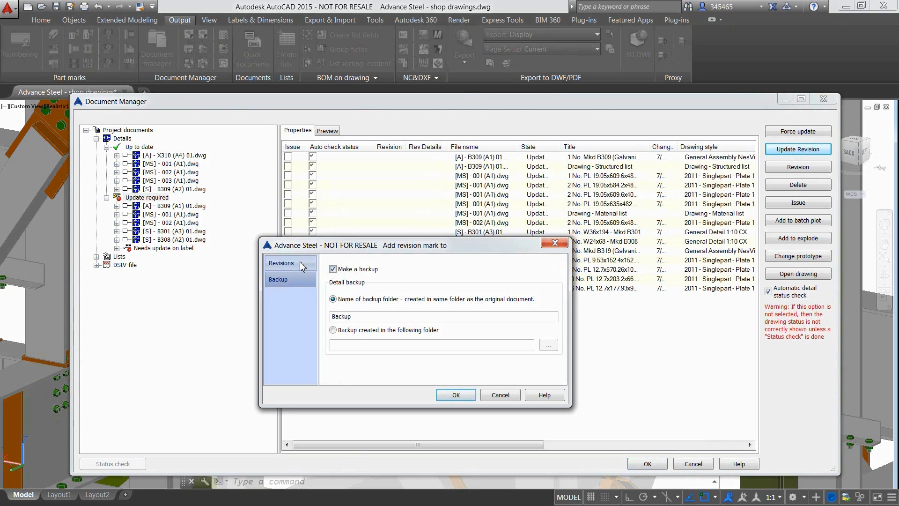
click(455, 395)
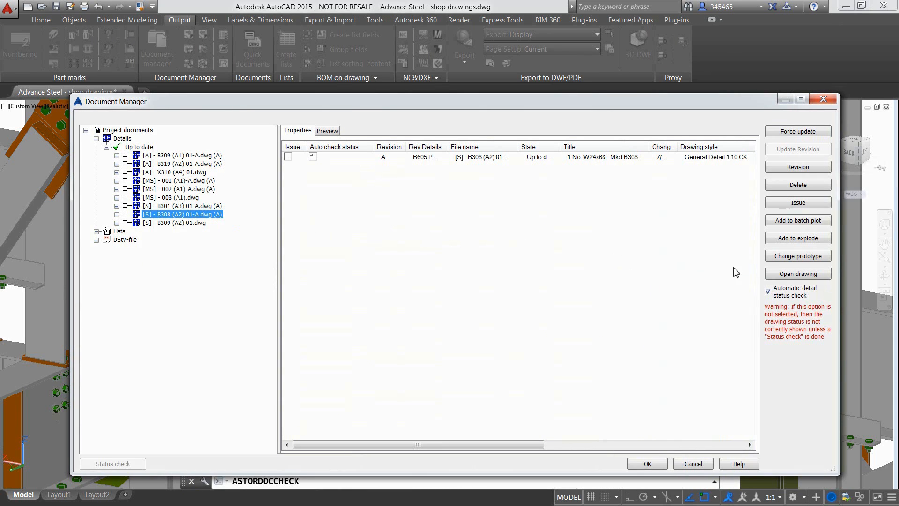
Open the revised [S] - B308 (A2) 01-A.dwg drawing from Document Manager.
click(798, 274)
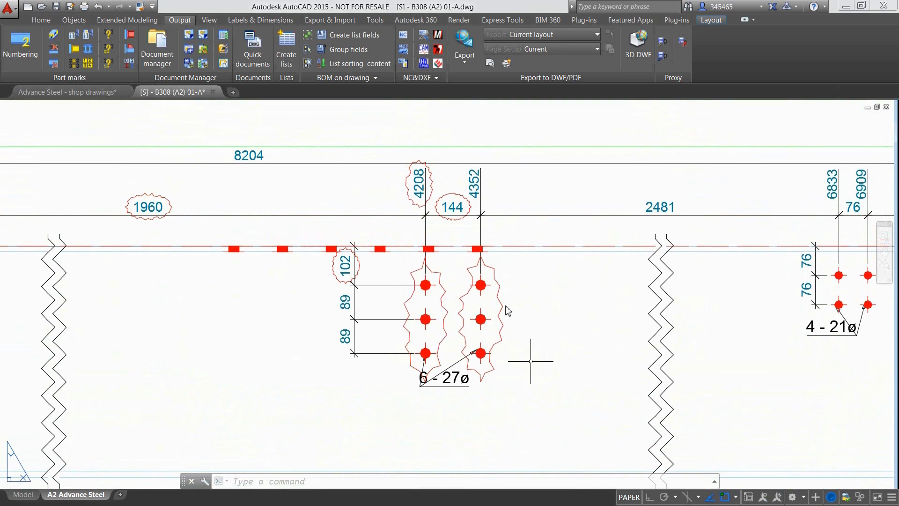
mouse_move(303, 267)
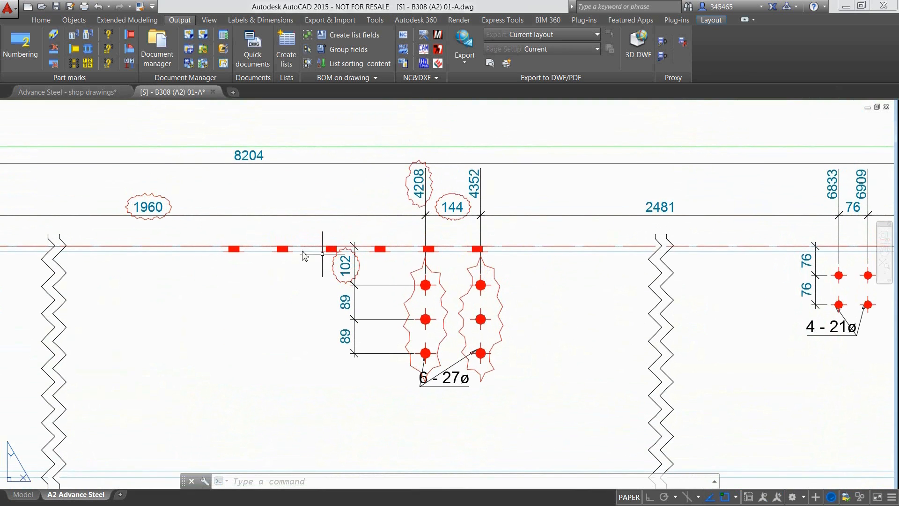